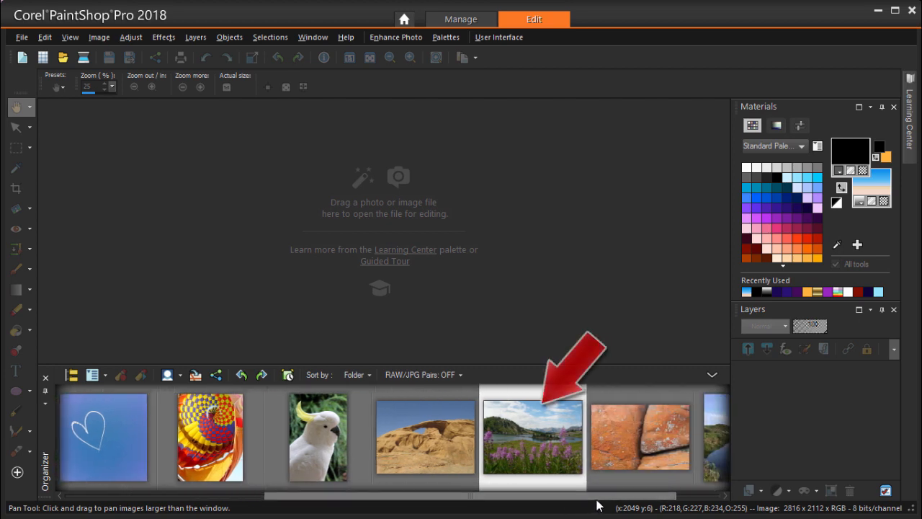
# Open the mountain-lake photo with purple wildflowers in the Edit workspace.
pyautogui.doubleClick(533, 436)
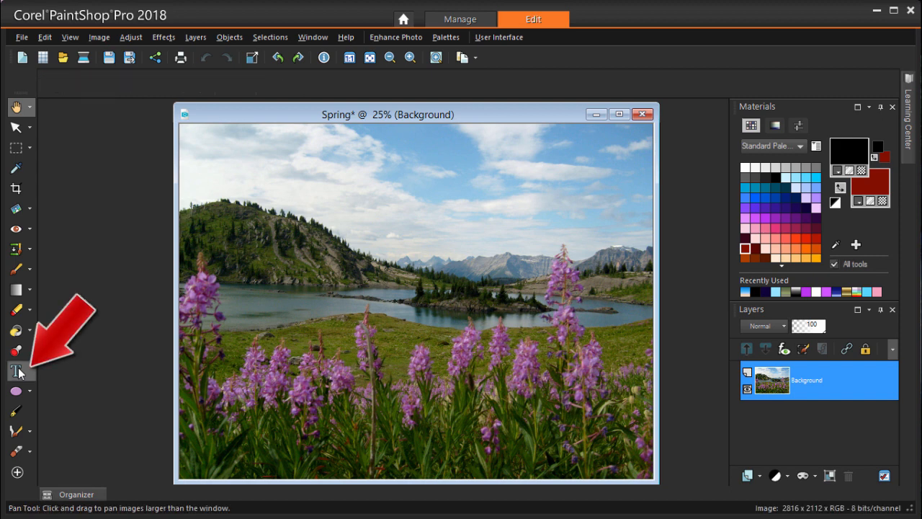
# Set up the Text tool with a purple outline at stroke width 10.
pyautogui.click(18, 370)
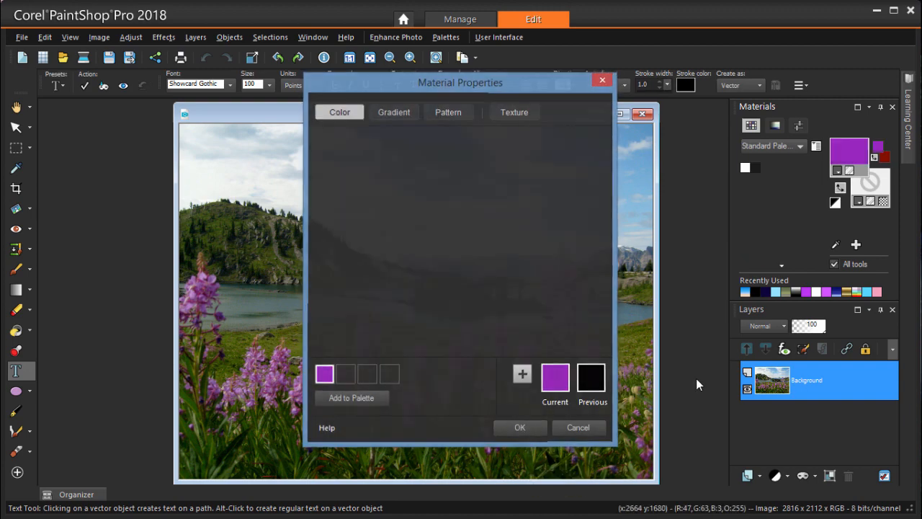
pyautogui.click(519, 428)
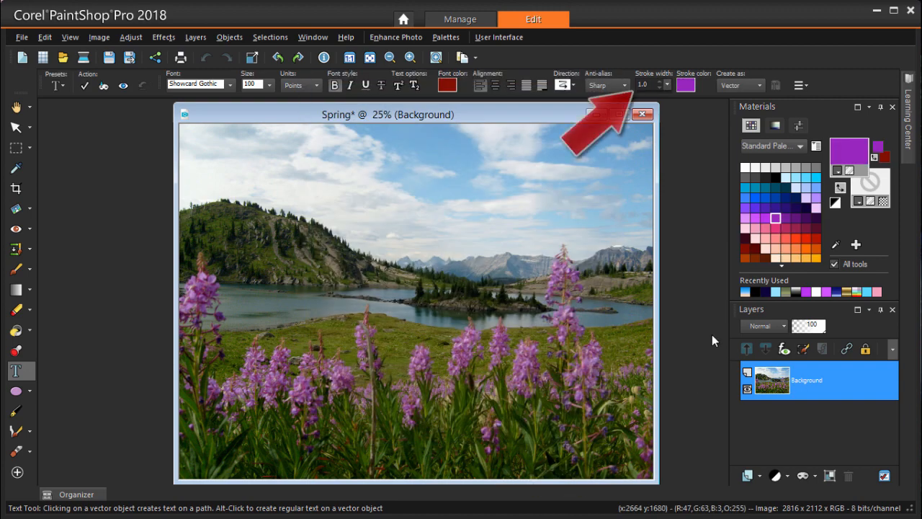
pyautogui.click(665, 81)
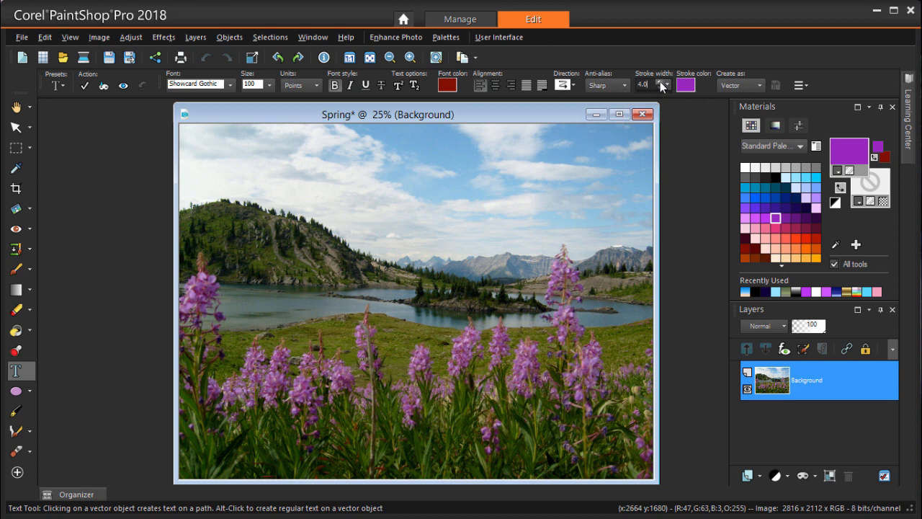
pyautogui.click(662, 81)
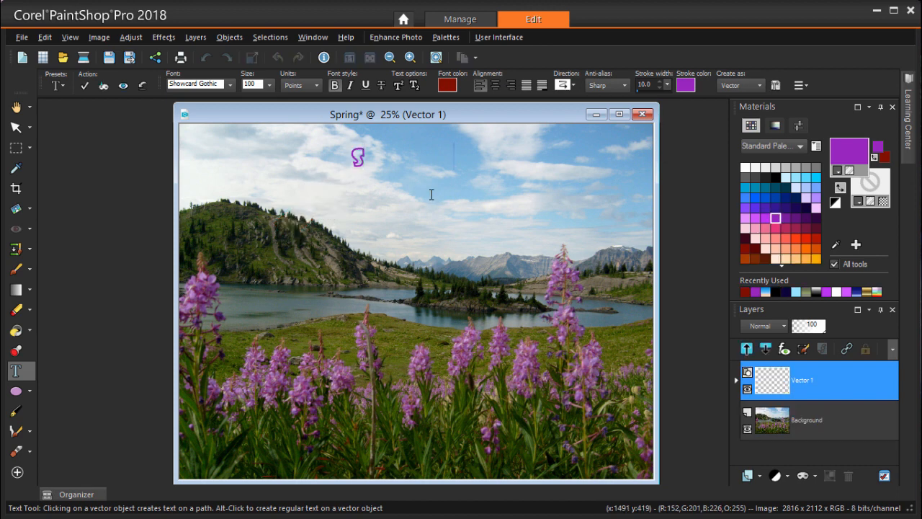
# Enter the headline 'SPRING IS HERE!' and apply it to the sky.
pyautogui.write('SPRING IS HERE!')
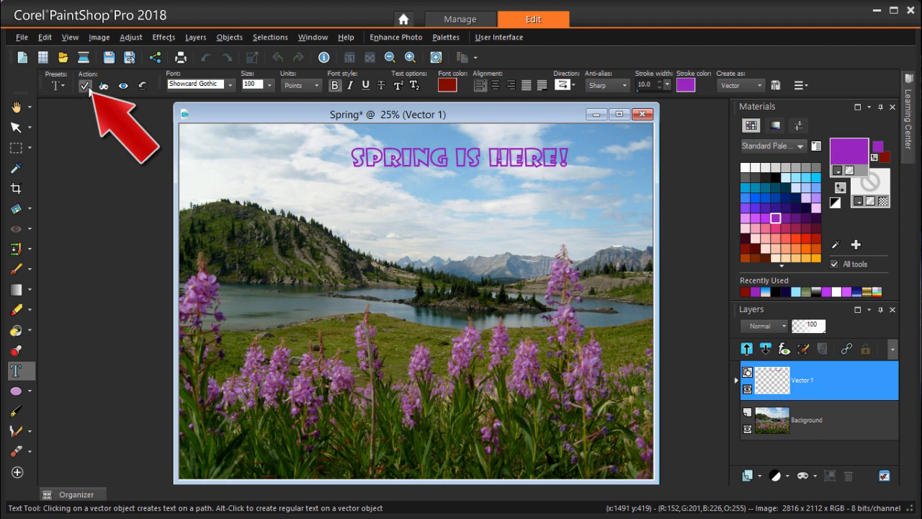
pyautogui.click(85, 85)
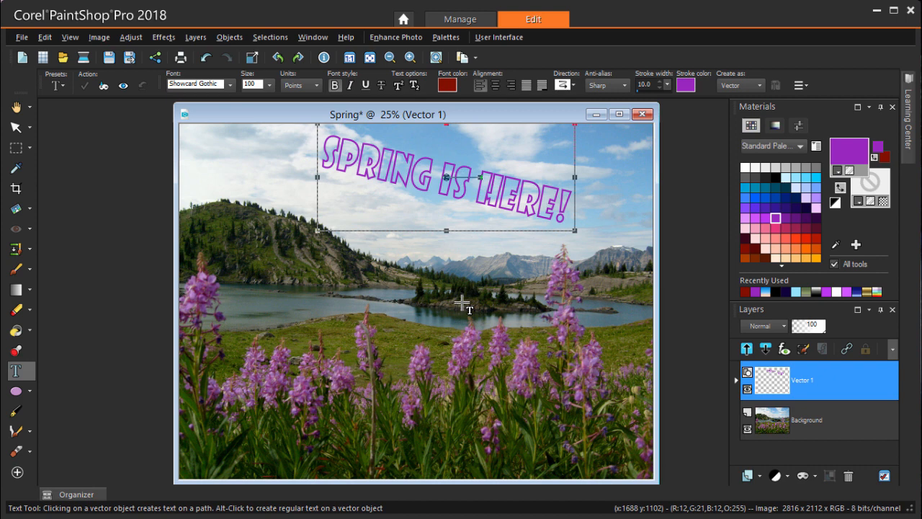
pyautogui.moveTo(471, 182)
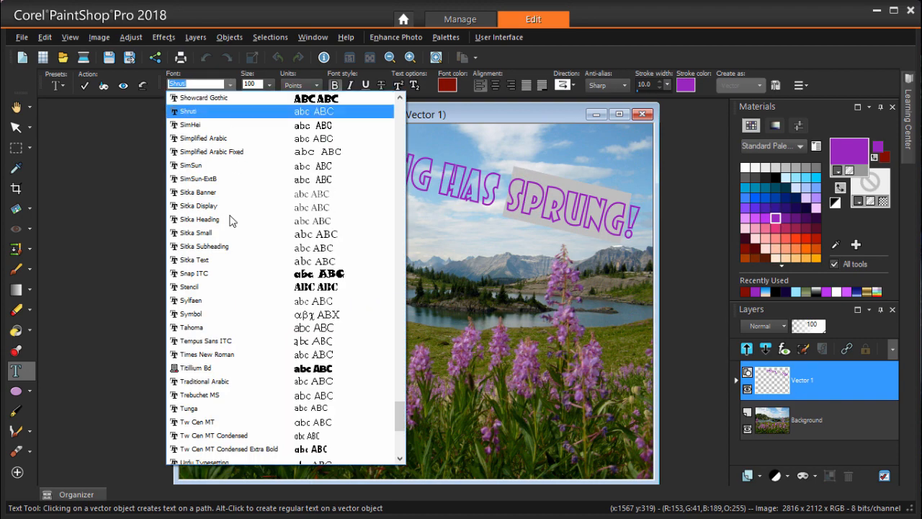
# Restyle the word 'sprung' in the Shruti font.
pyautogui.click(194, 273)
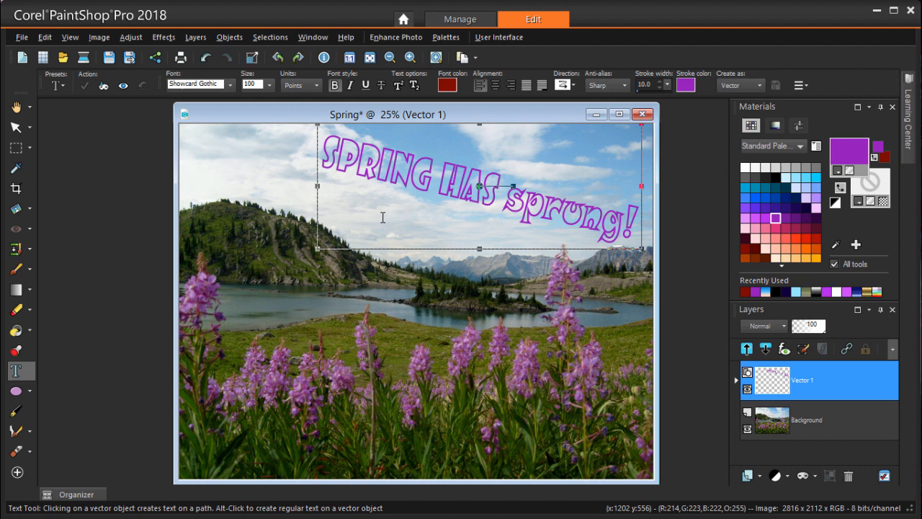
pyautogui.moveTo(380, 222)
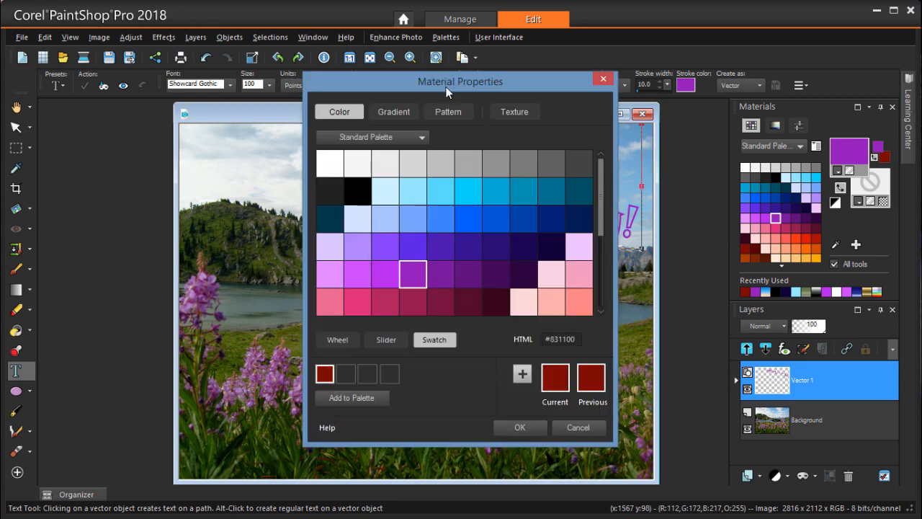
# Try the Abstract 04 pattern, then fill the letters with the Green leaf pattern.
pyautogui.click(447, 111)
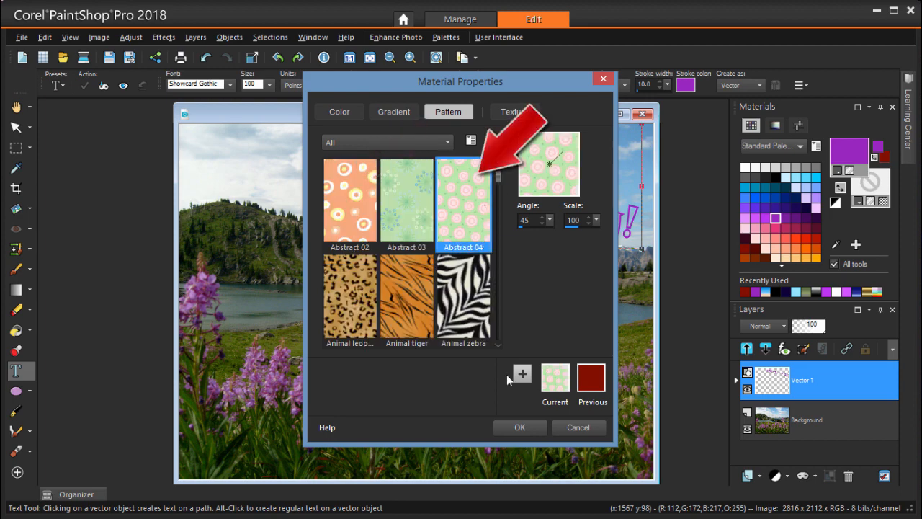
pyautogui.click(519, 427)
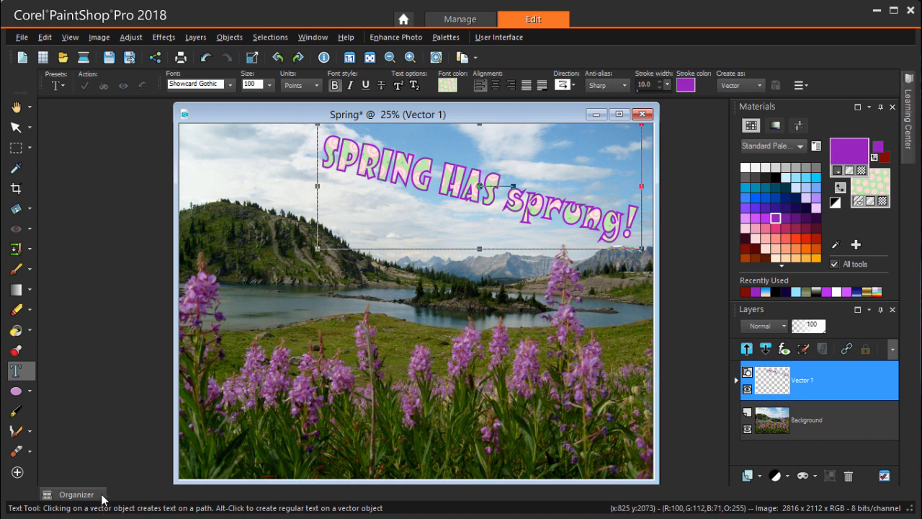
pyautogui.click(71, 495)
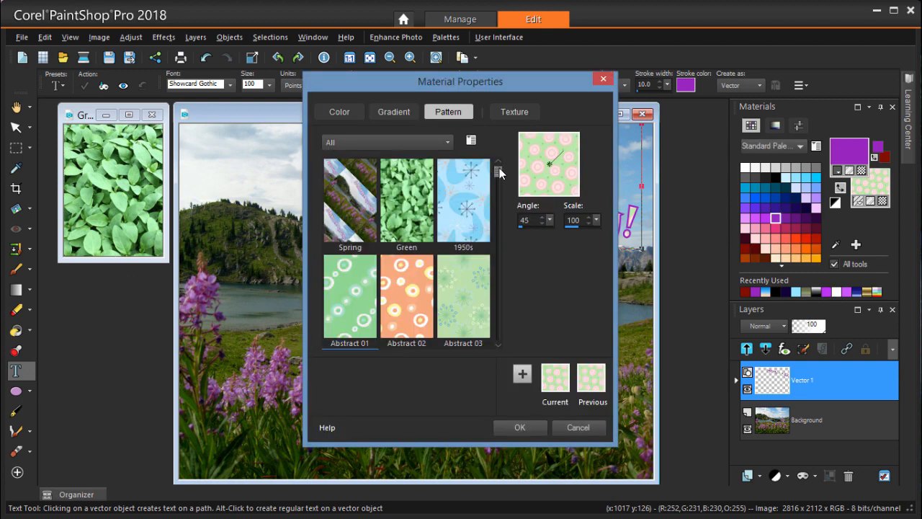
pyautogui.click(519, 427)
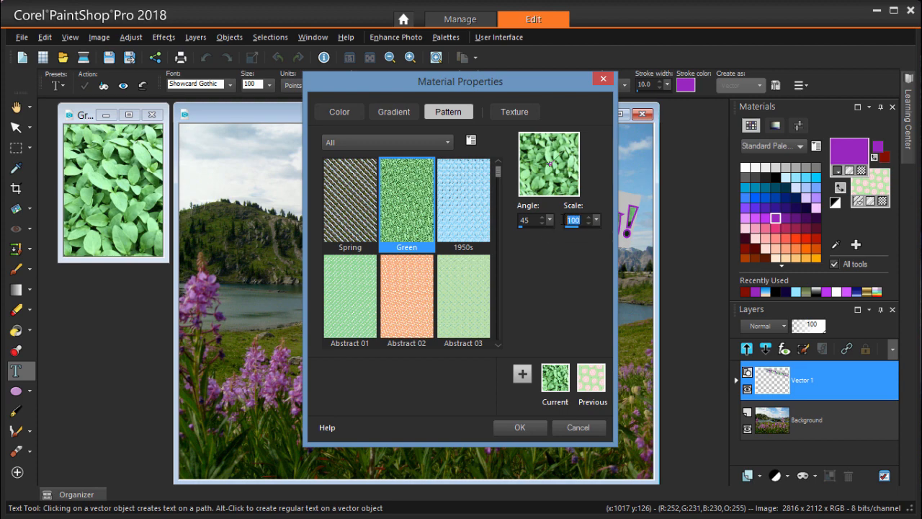
pyautogui.click(519, 428)
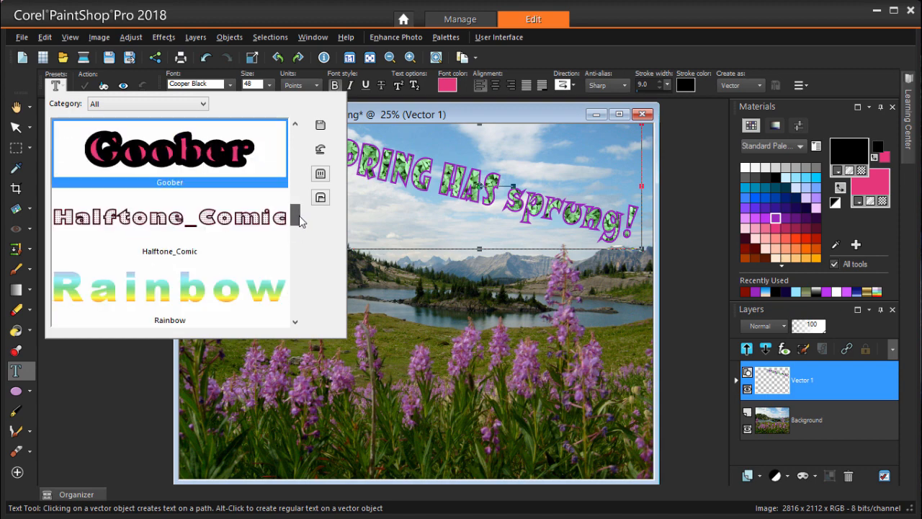
# Try a gradient fill, then make the letters light blue with a black 2.0 outline.
pyautogui.scroll(-3)
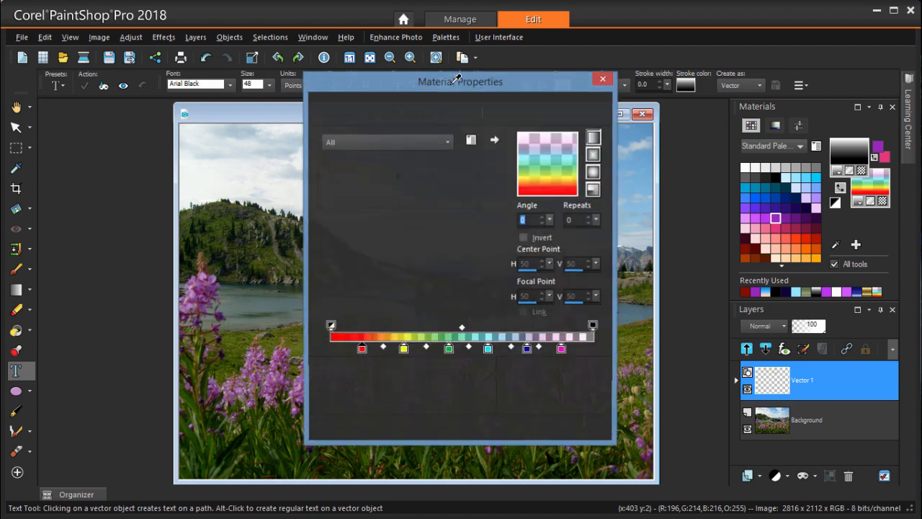
pyautogui.click(393, 111)
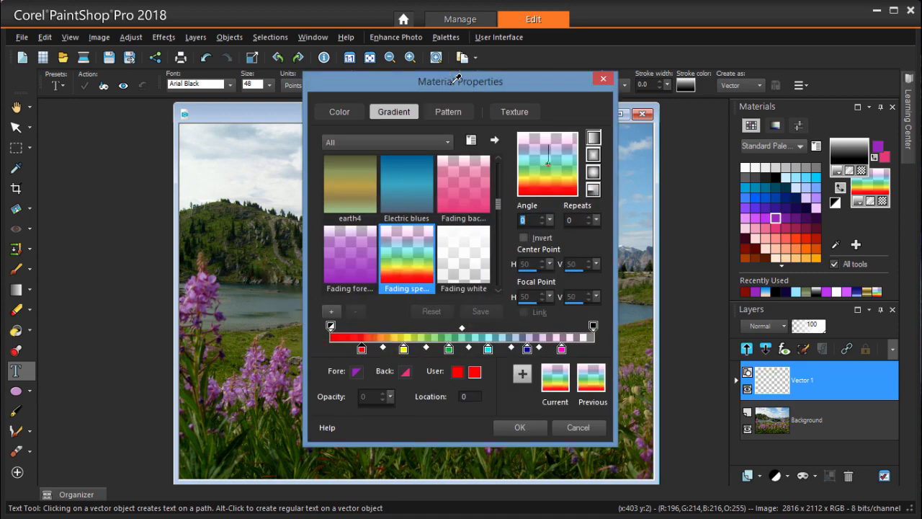
pyautogui.click(339, 112)
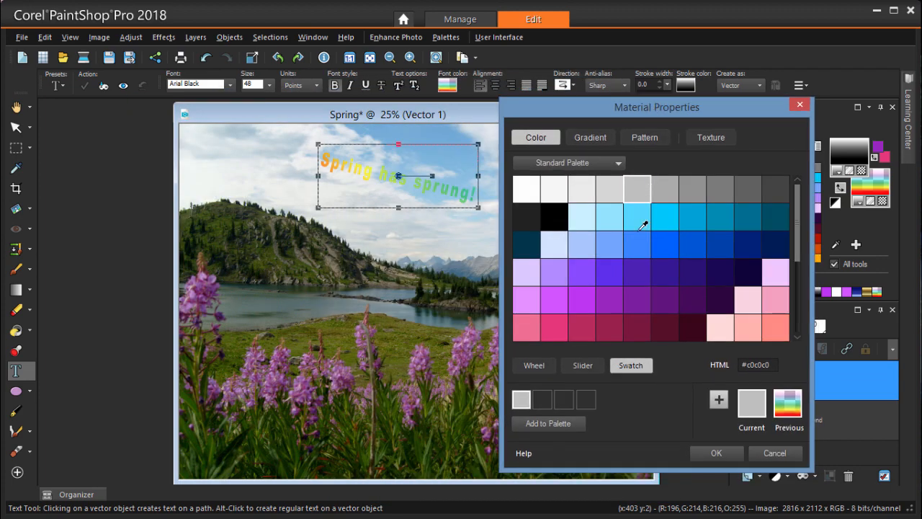
pyautogui.click(716, 453)
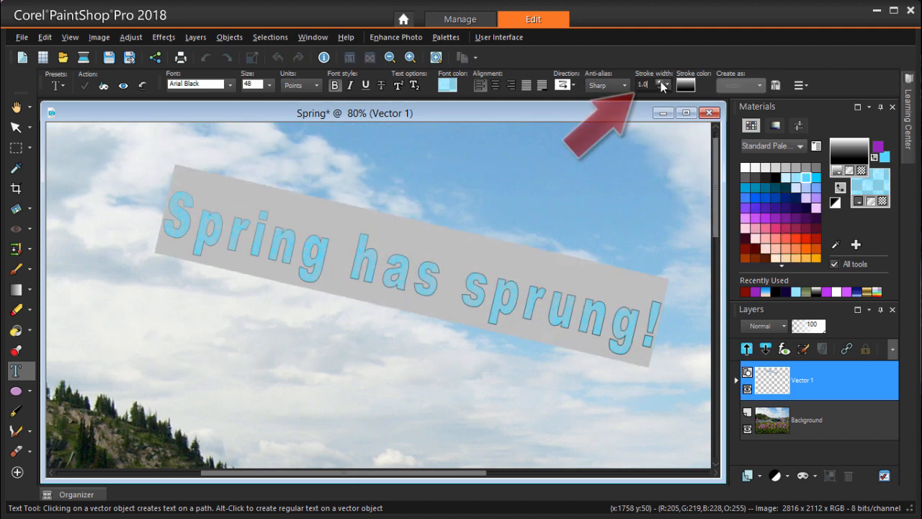
pyautogui.click(663, 81)
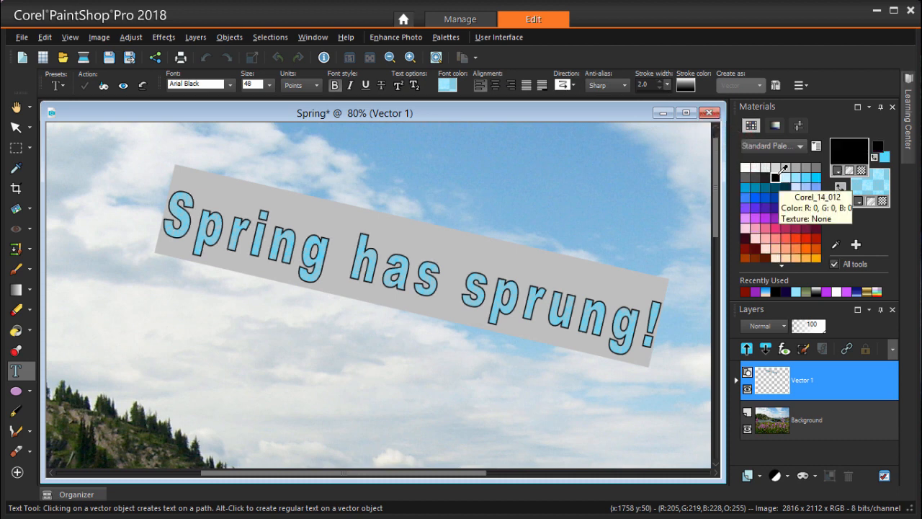
pyautogui.click(389, 57)
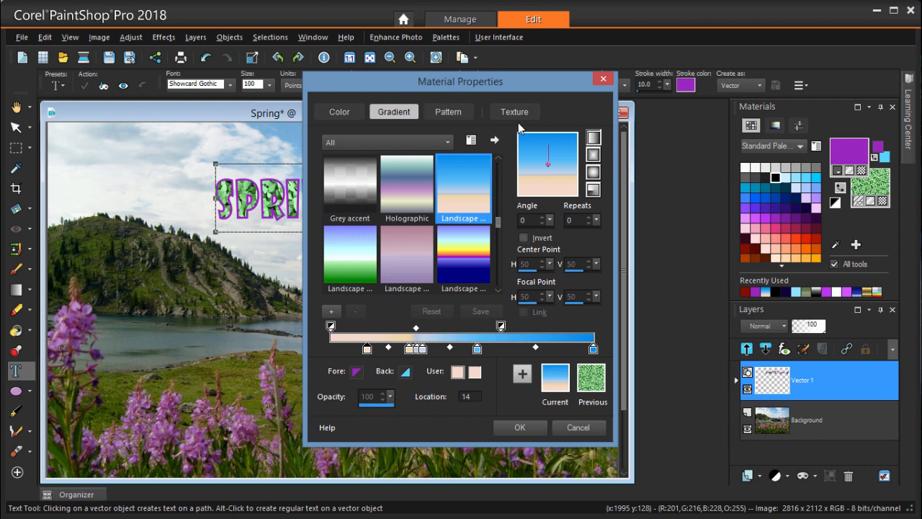
# Fill the purple-outlined headline letters with the Landscape gradient.
pyautogui.click(519, 427)
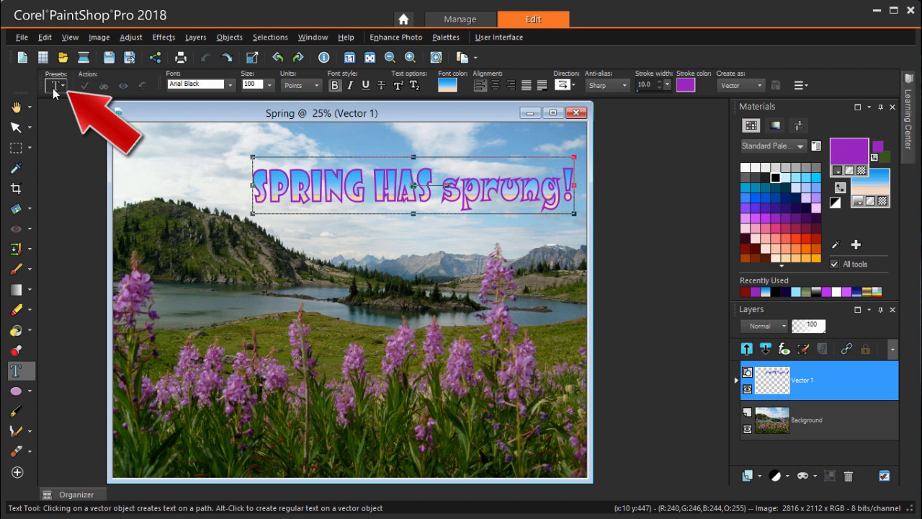
# Save the headline style as the text preset 'Spring' and select the Vector 1 layer.
pyautogui.click(56, 85)
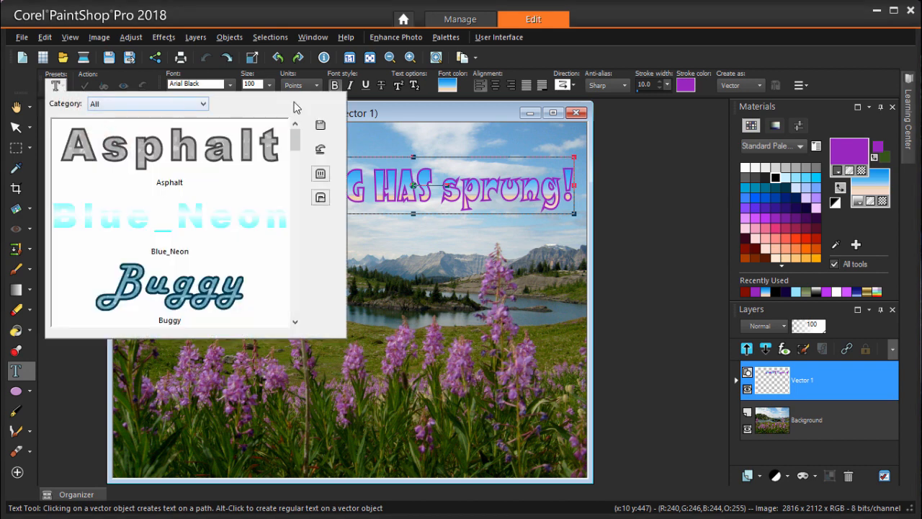
pyautogui.click(320, 124)
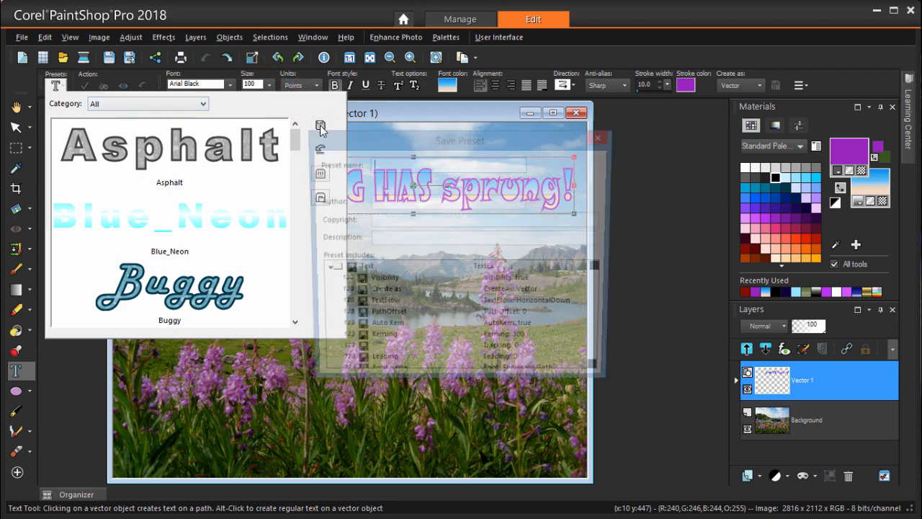
pyautogui.write('Spring')
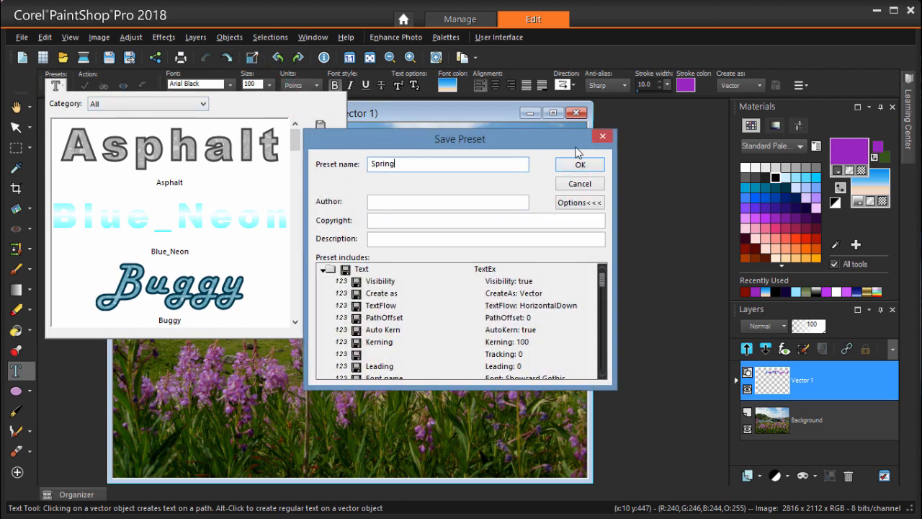
pyautogui.click(580, 164)
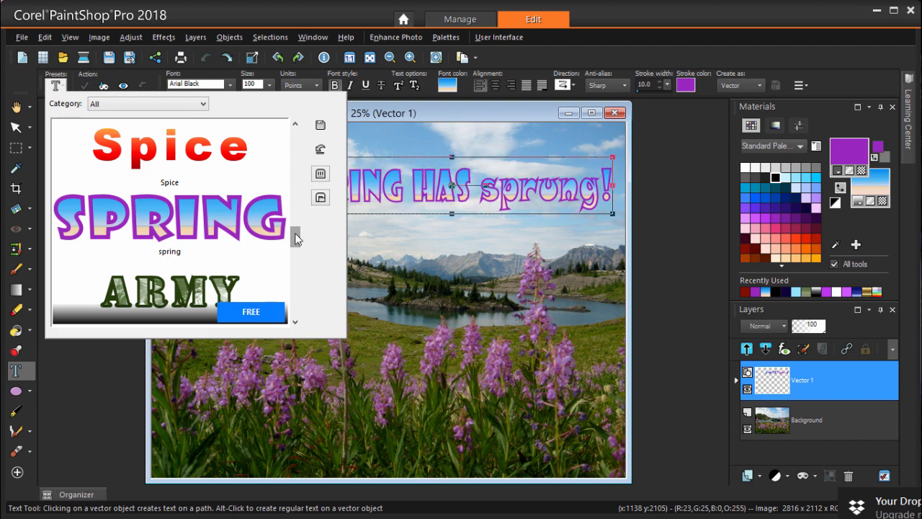
pyautogui.moveTo(116, 356)
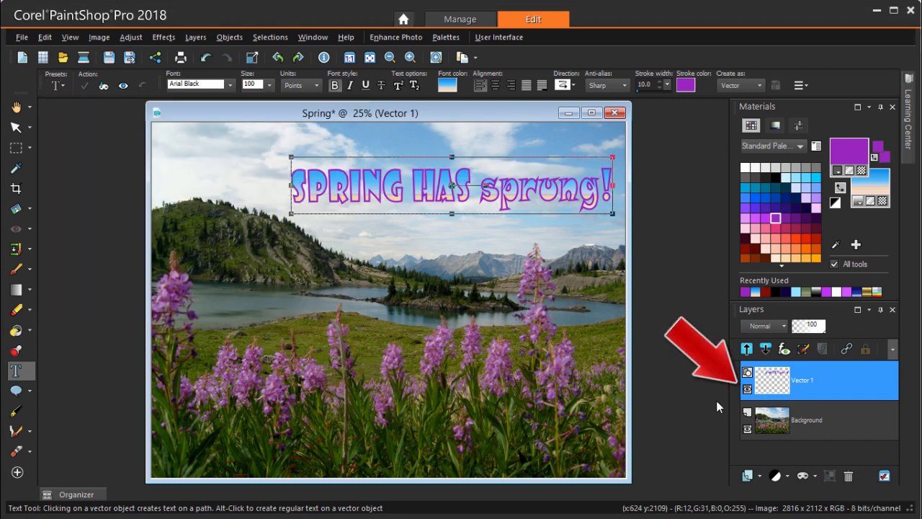
pyautogui.click(747, 390)
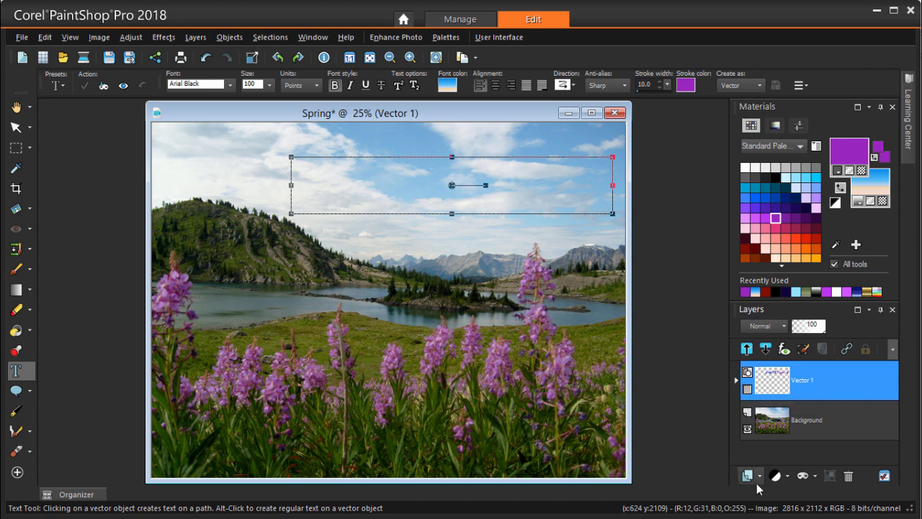
# Create a new vector layer named 'Shape' above Vector 1.
pyautogui.click(746, 475)
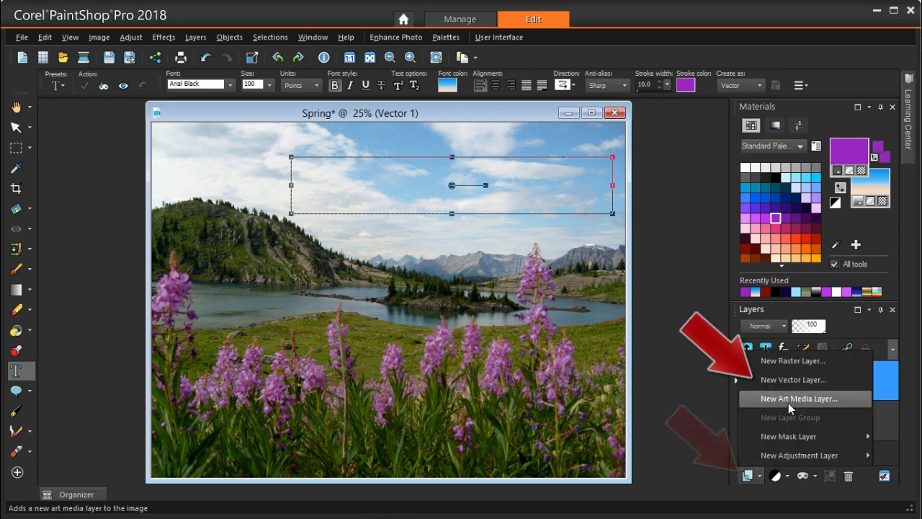
pyautogui.click(792, 379)
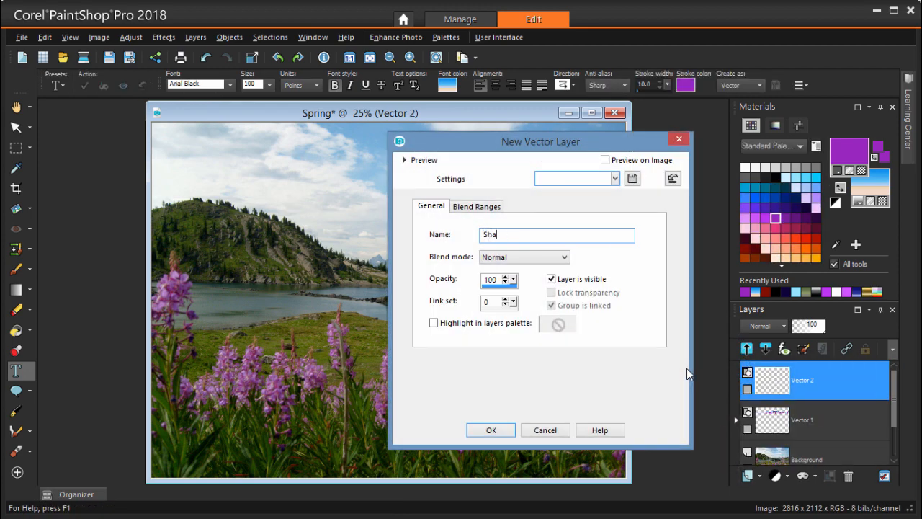
pyautogui.click(490, 430)
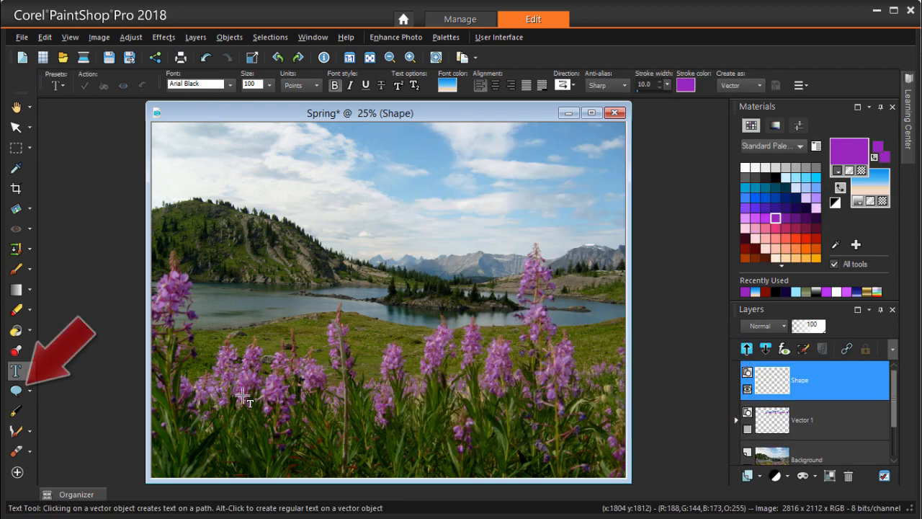
# Draw a large Heart preset shape with a solid purple fill over the sky.
pyautogui.click(29, 391)
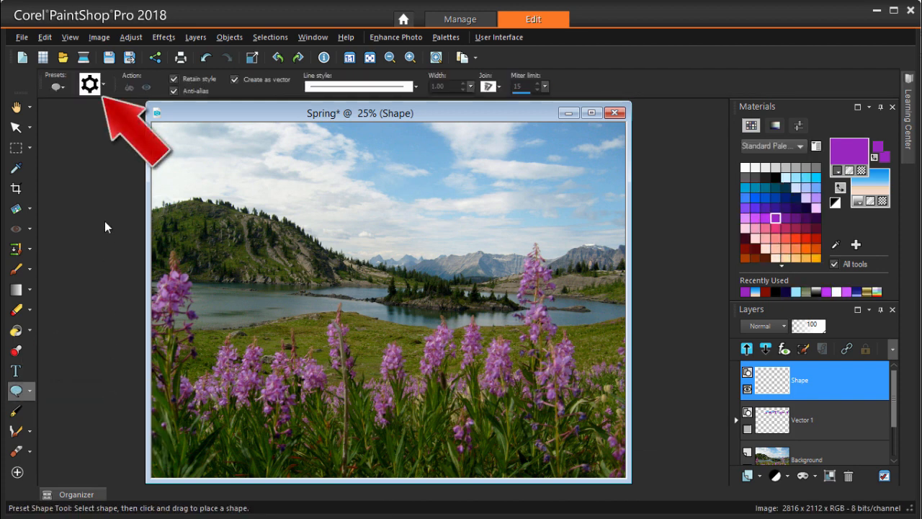
pyautogui.click(89, 83)
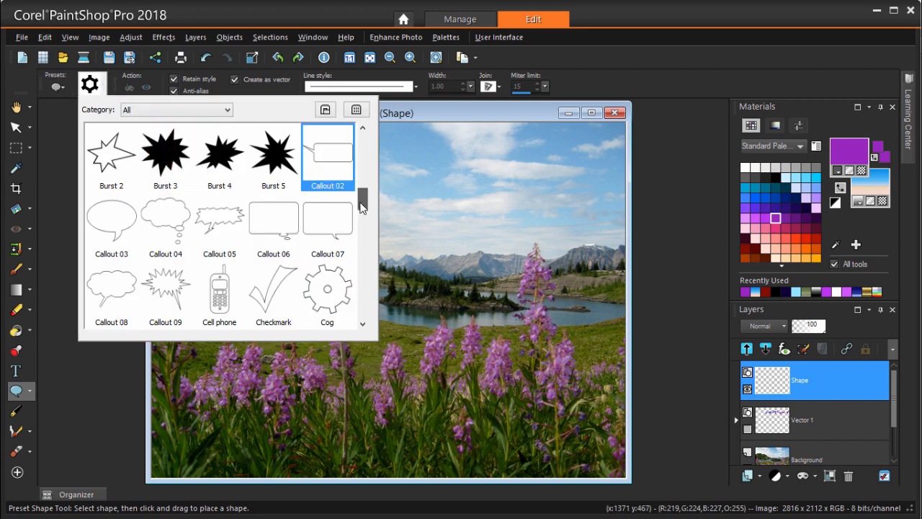
pyautogui.click(328, 151)
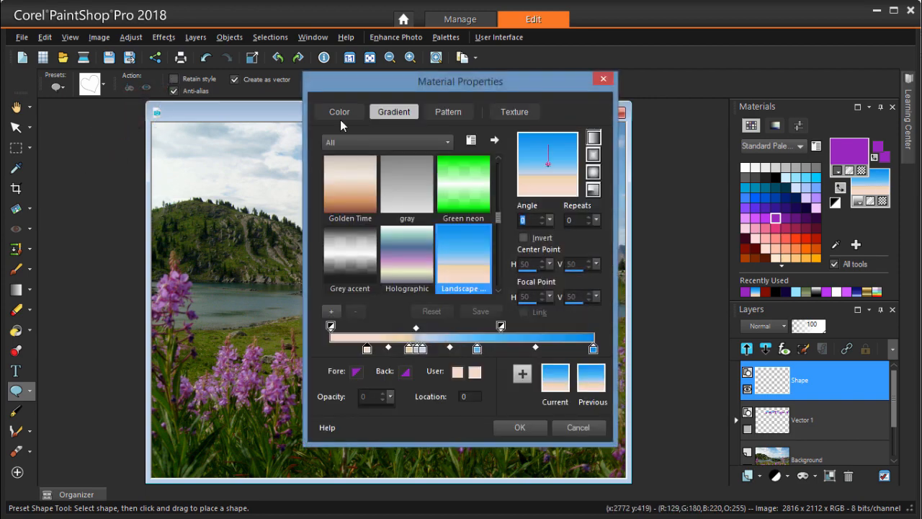
pyautogui.click(339, 111)
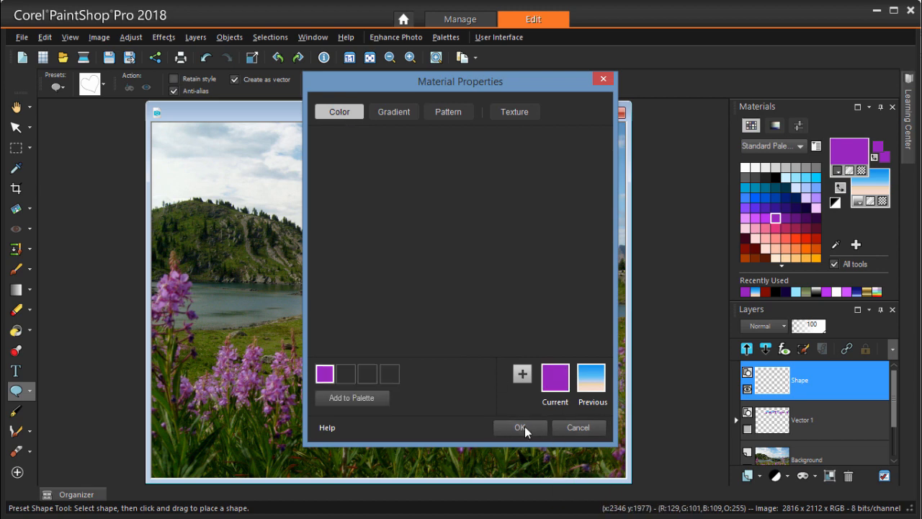
pyautogui.click(520, 427)
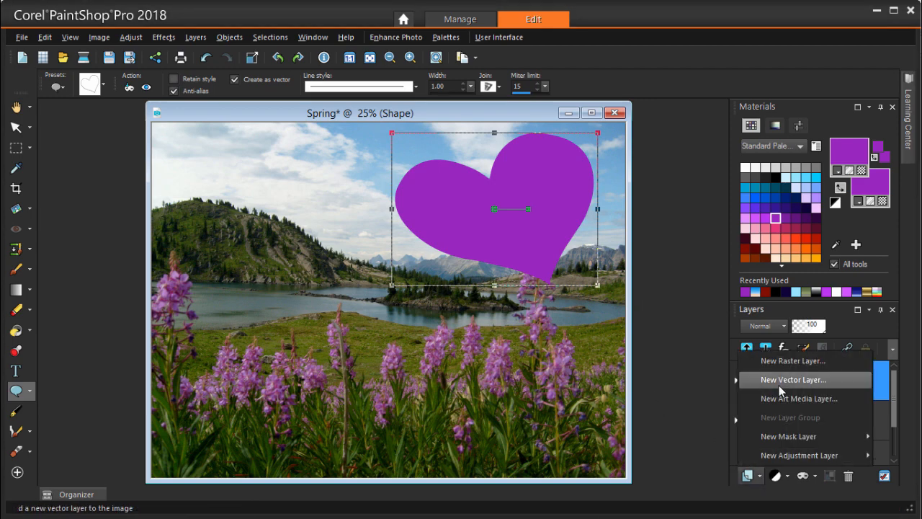
# Add a new vector layer named 'Wrapped Text' above the heart layer.
pyautogui.click(792, 380)
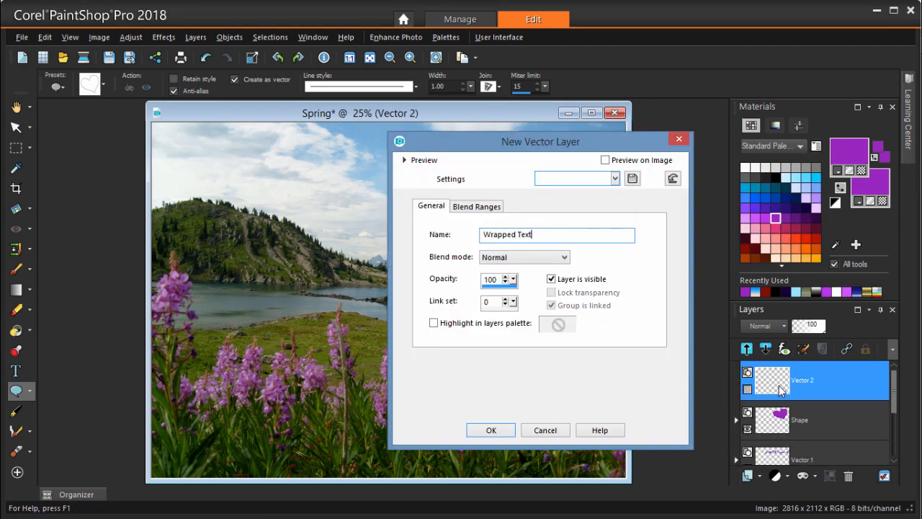
pyautogui.click(490, 430)
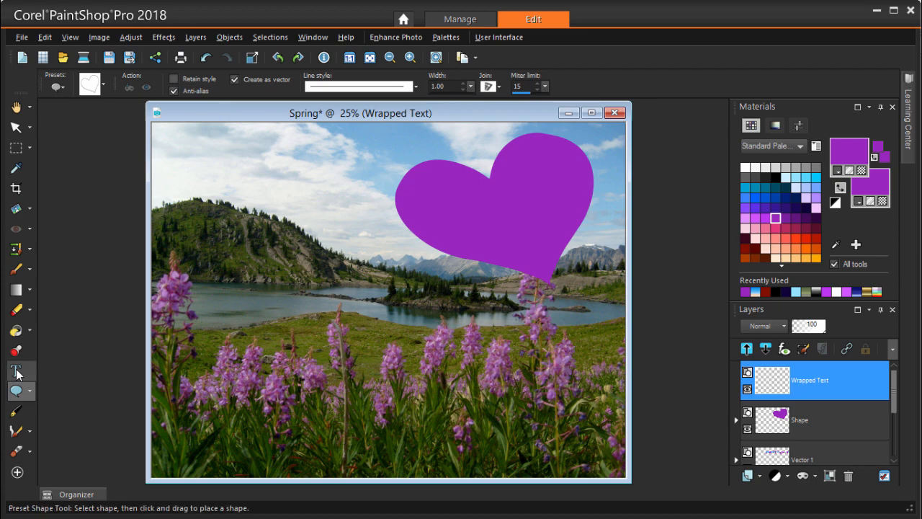
# Set the Text tool to Lucida Calligraphy, size 48, with white fill and purple outline.
pyautogui.click(17, 370)
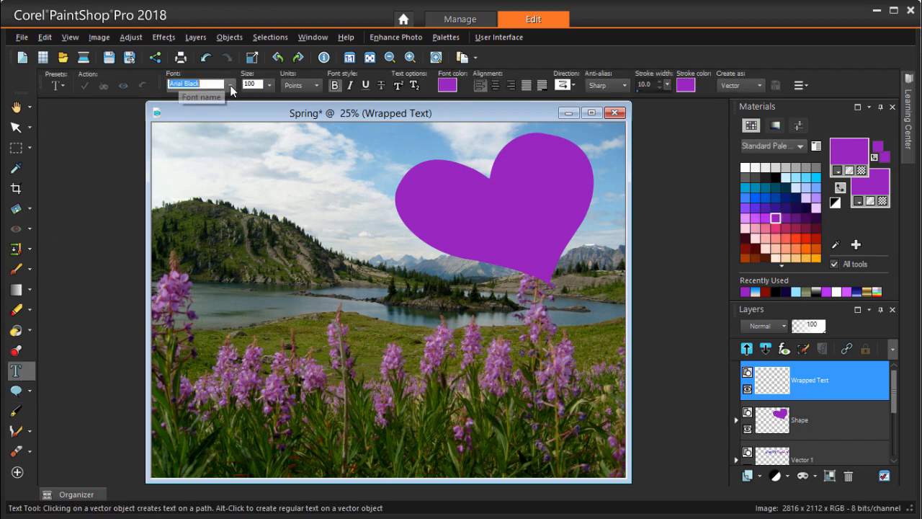
pyautogui.click(232, 84)
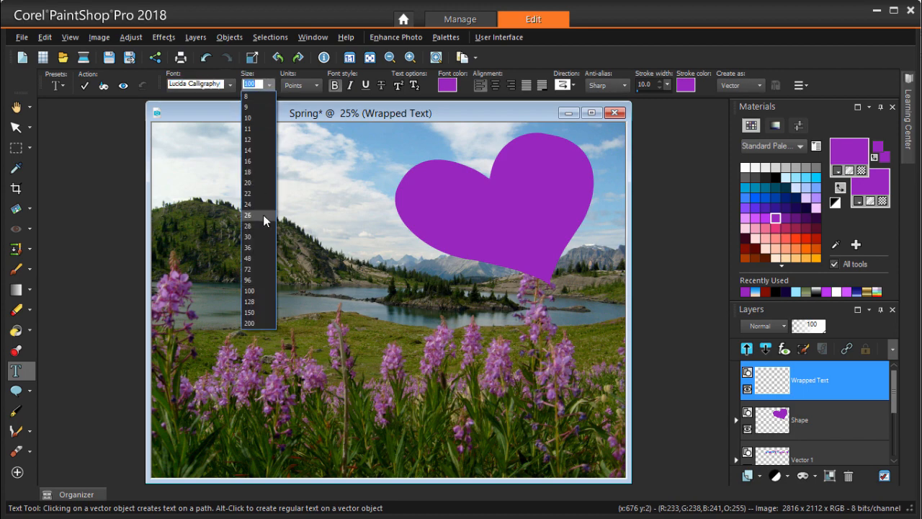
pyautogui.click(248, 257)
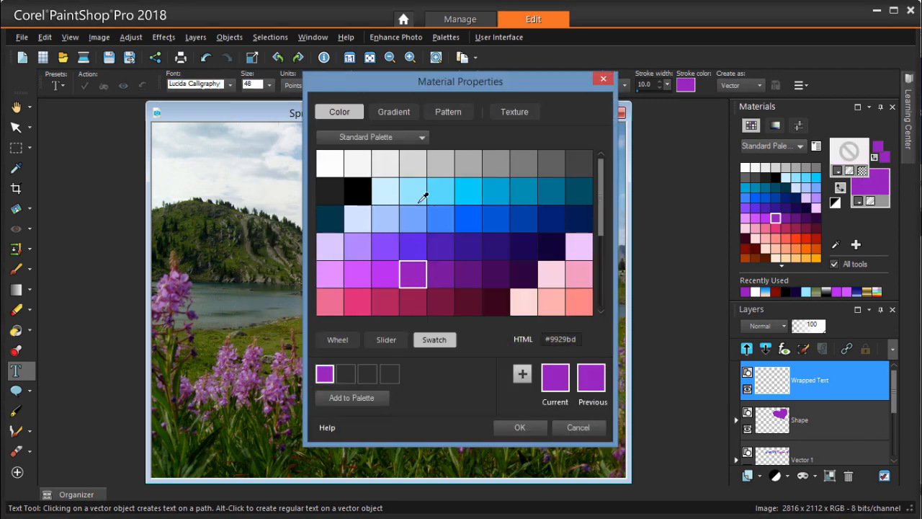
pyautogui.click(520, 427)
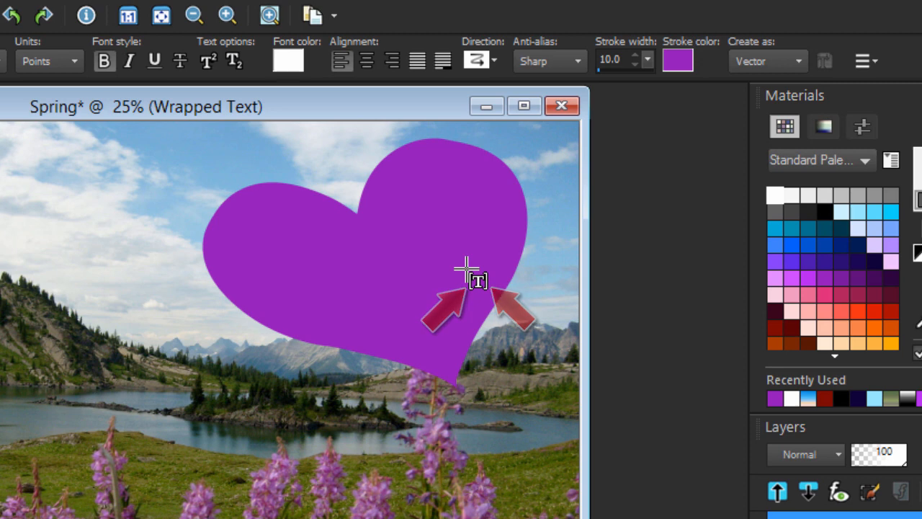
pyautogui.moveTo(522, 292)
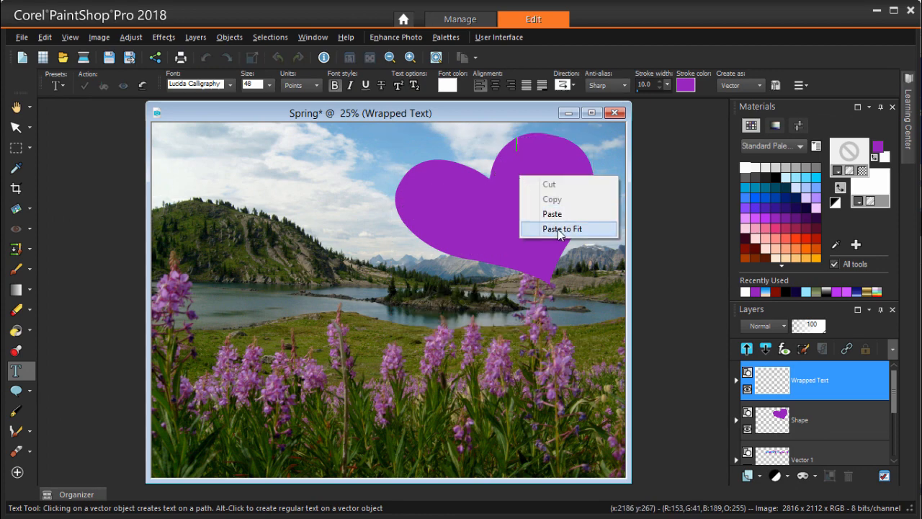
# Paste the poem to fit inside the purple heart and apply the wrapped text.
pyautogui.click(562, 228)
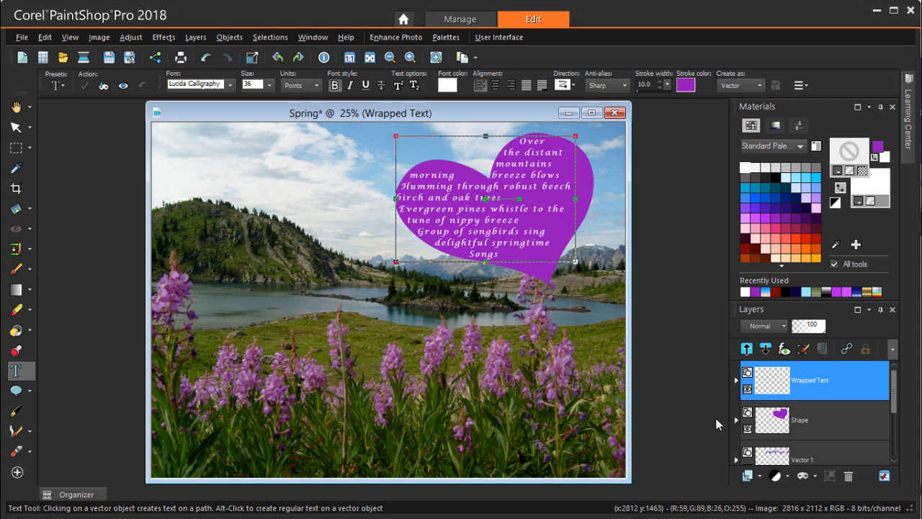
pyautogui.click(747, 377)
pyautogui.write('Text Cutout')
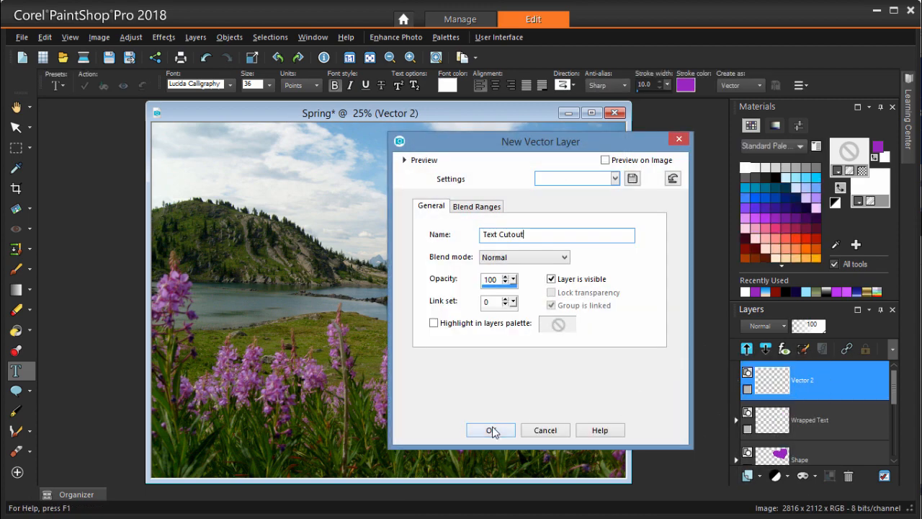
# Confirm the new vector layer named 'Text Cutout' above Wrapped Text.
pyautogui.click(491, 430)
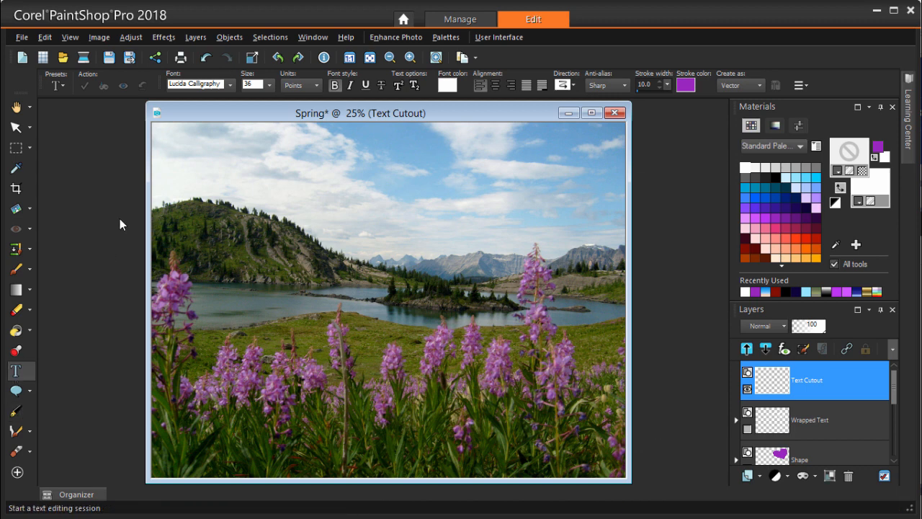
# Cut the typed text out of the flower photo and drag the letters into place.
pyautogui.click(68, 84)
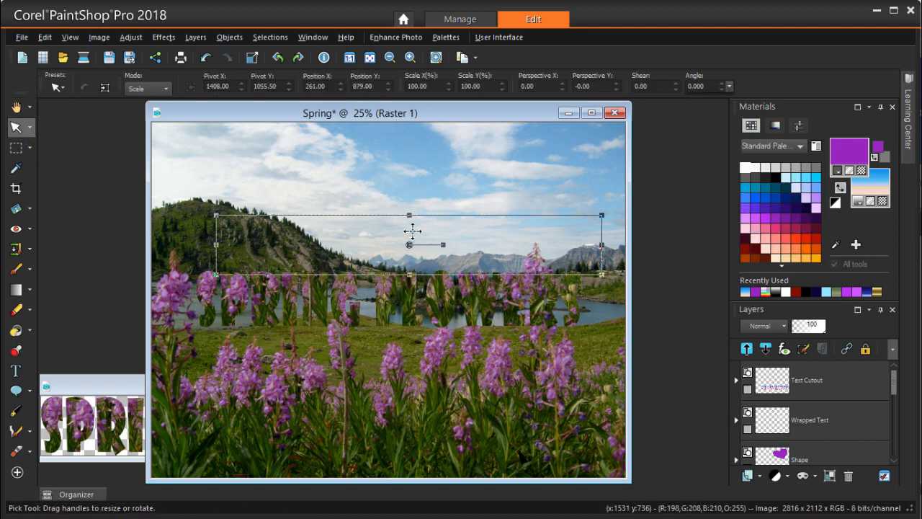
pyautogui.moveTo(410, 245); pyautogui.dragTo(396, 158)
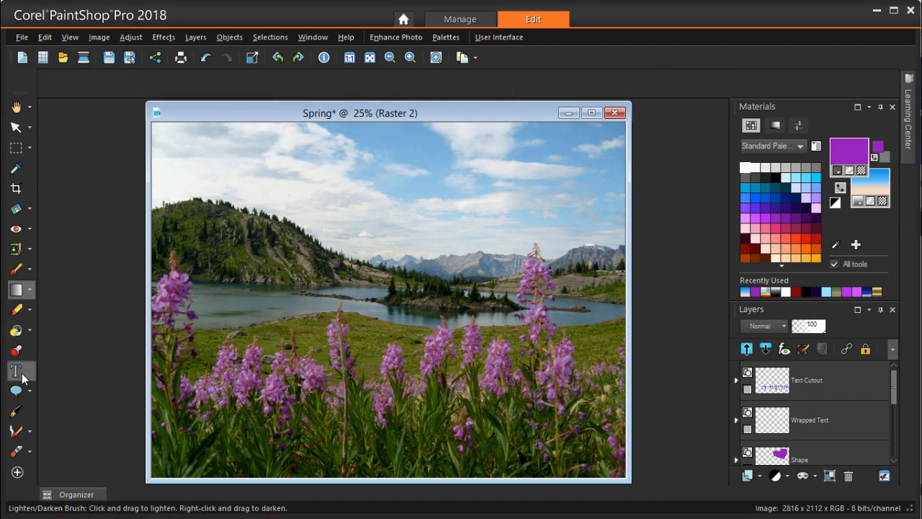
# Set the Text tool to create a selection and type 'SPRING FLOWERS' across the sky.
pyautogui.click(15, 370)
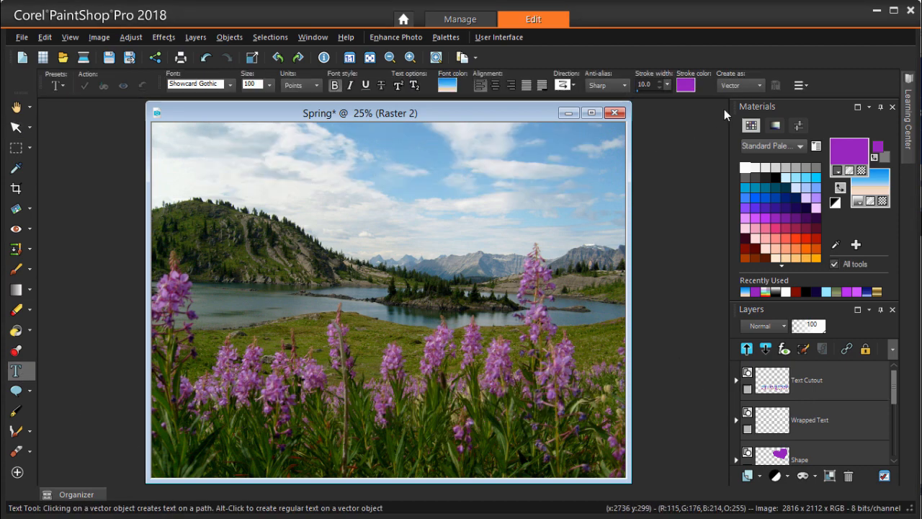
pyautogui.click(762, 85)
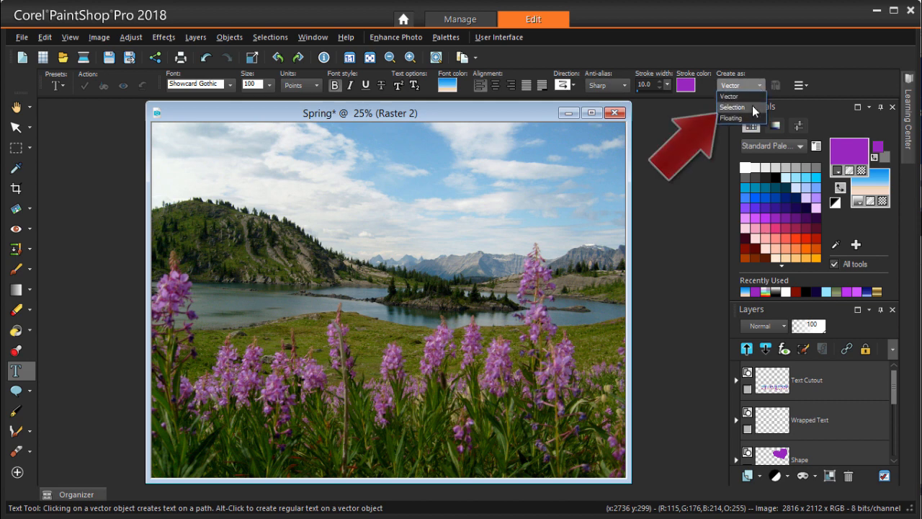
pyautogui.click(733, 106)
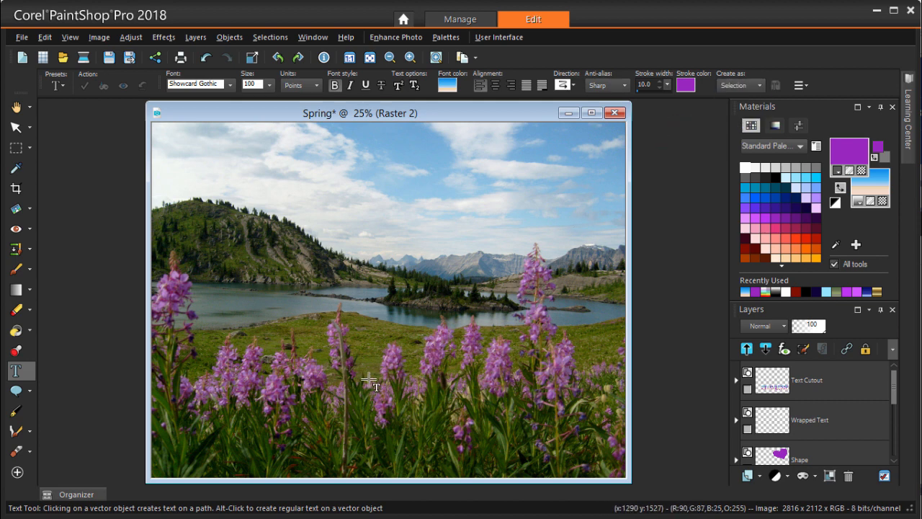
pyautogui.write('SPRING FLOWERS')
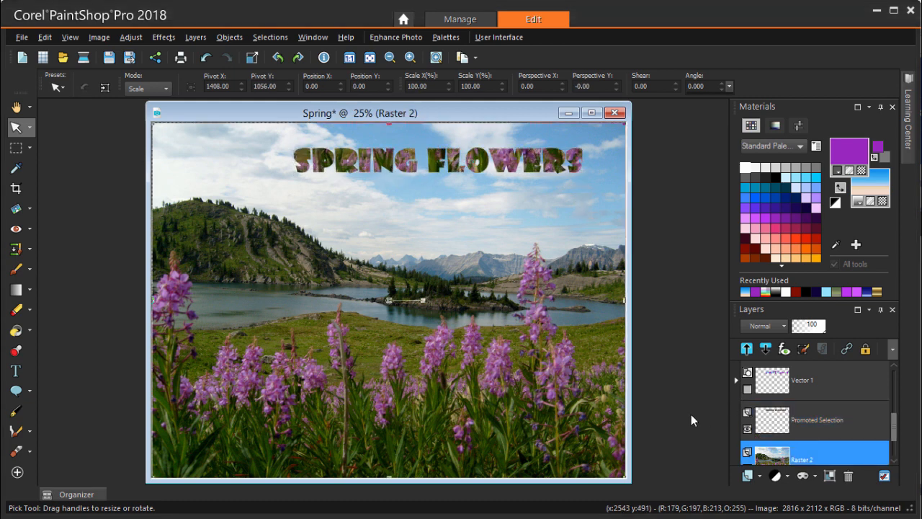
# Select the Promoted Selection layer and apply a Drop Shadow to the 'SPRING FLOWERS' lettering.
pyautogui.click(816, 419)
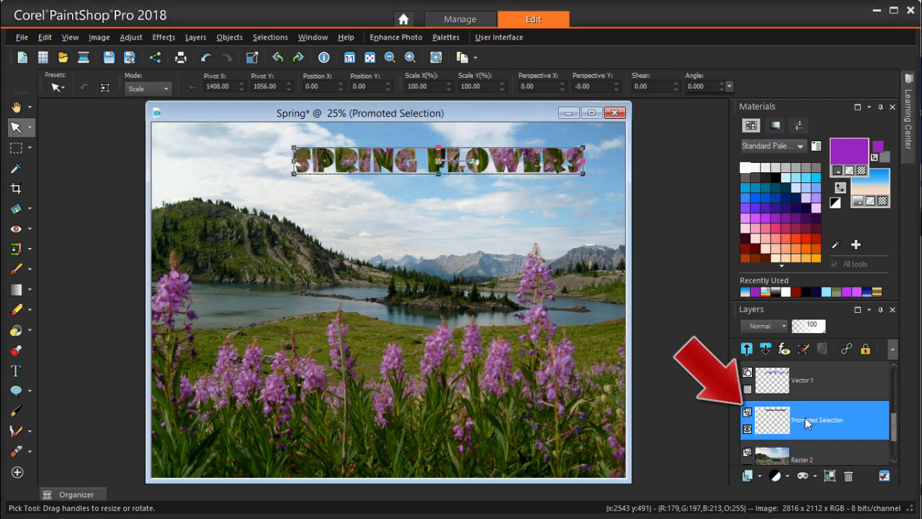
pyautogui.click(164, 36)
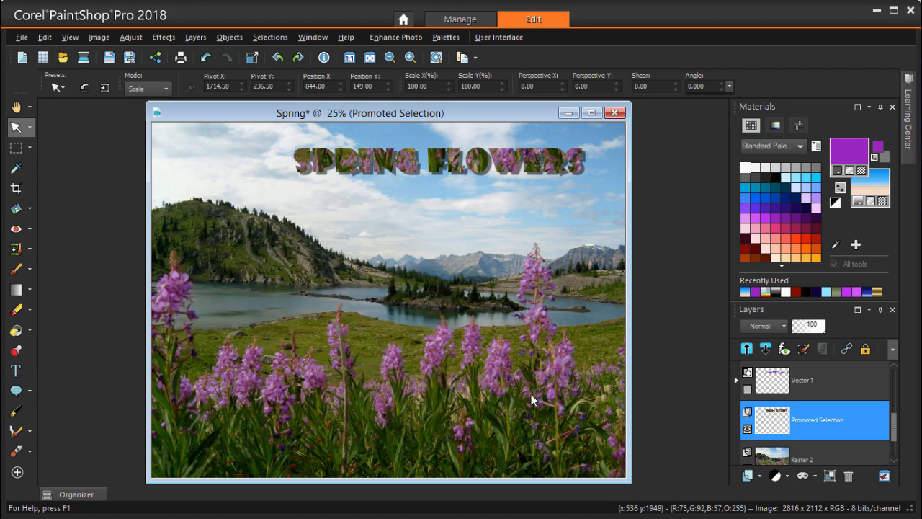
pyautogui.click(816, 459)
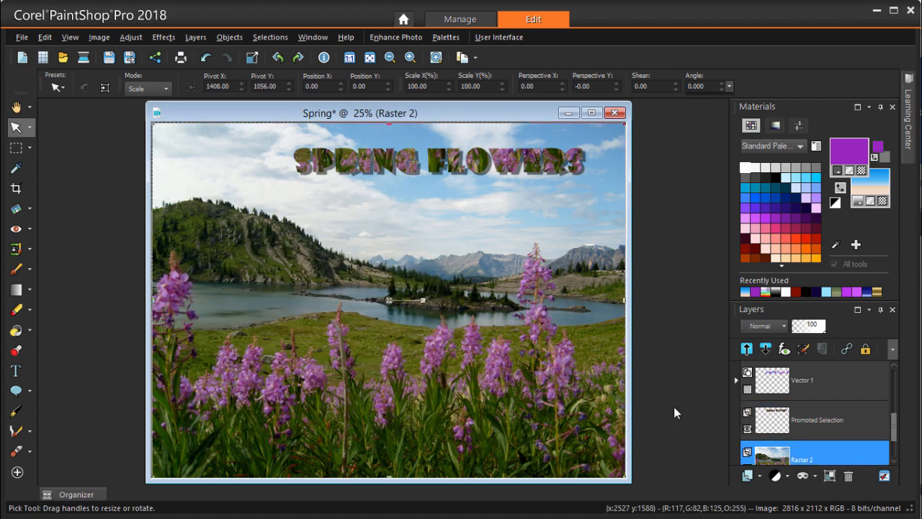